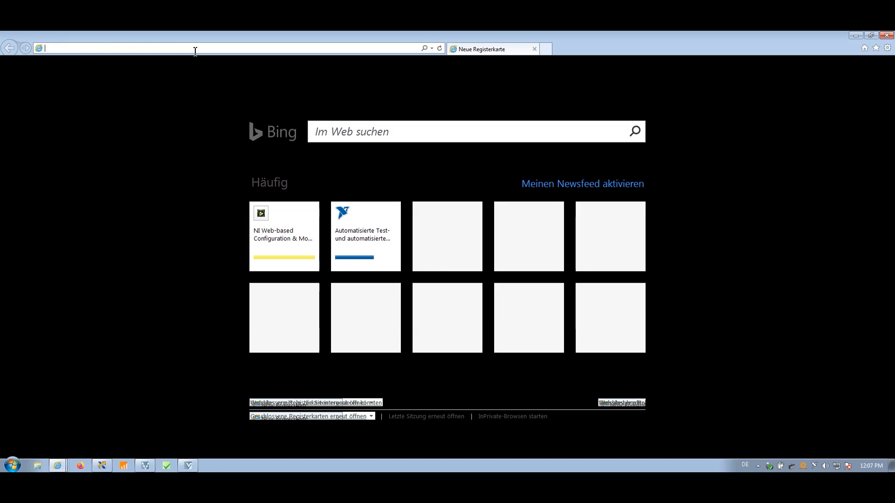
- Load the NI web configuration page at 10.88.1.61/ for the PXIe-8135 target
{"action": "type", "text": "10.88.1.61/#Home"}
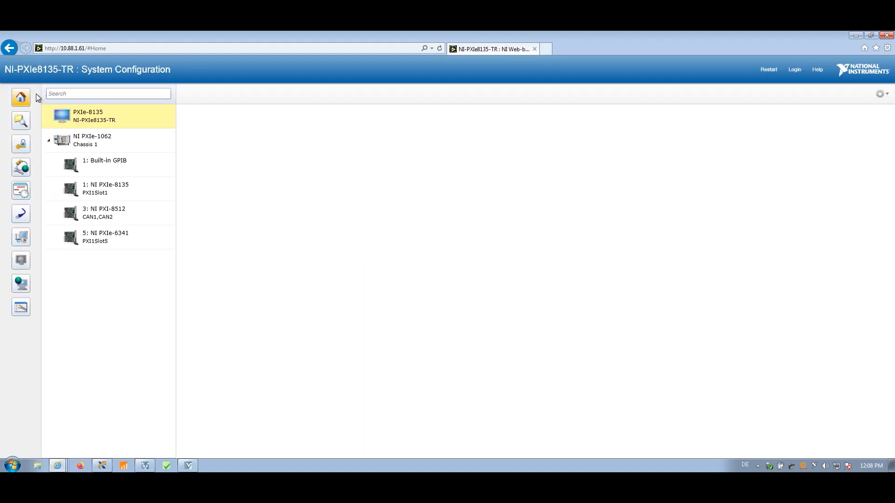
- Show the PXIe-8135 target's system settings and resource details from the tree
{"action": "left_click", "coordinate": [94, 115]}
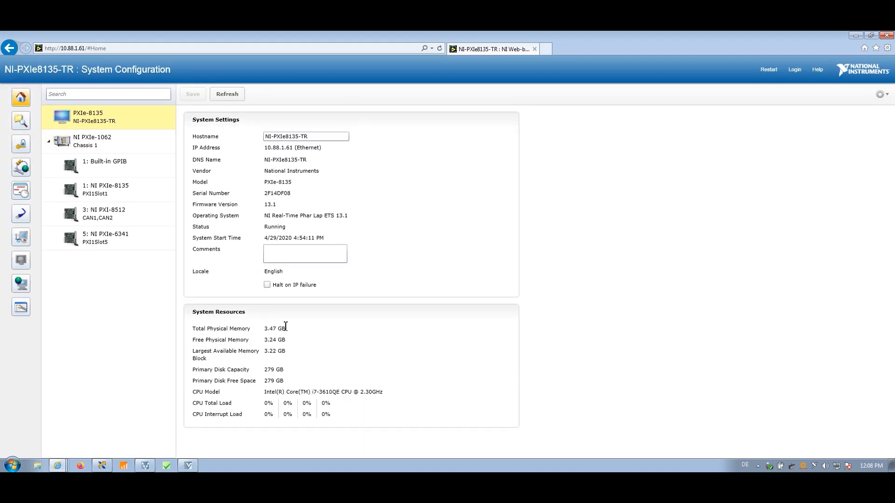
{"action": "mouse_move", "coordinate": [397, 344]}
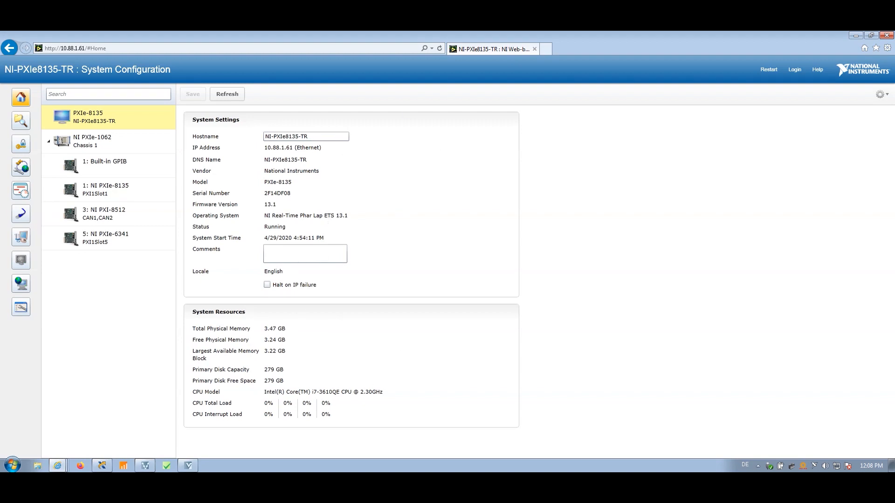
{"action": "mouse_move", "coordinate": [20, 306]}
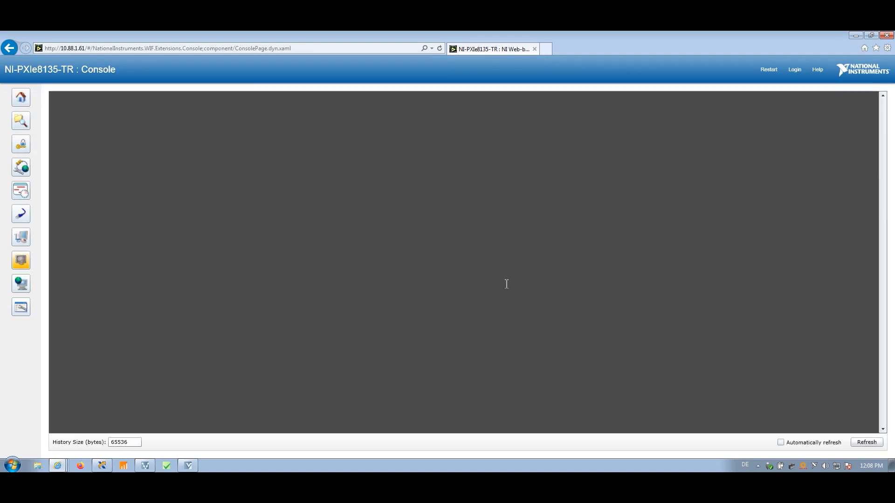
- Refresh the Console output of TCP read/write messages and enable Automatically refresh
{"action": "left_click", "coordinate": [865, 442]}
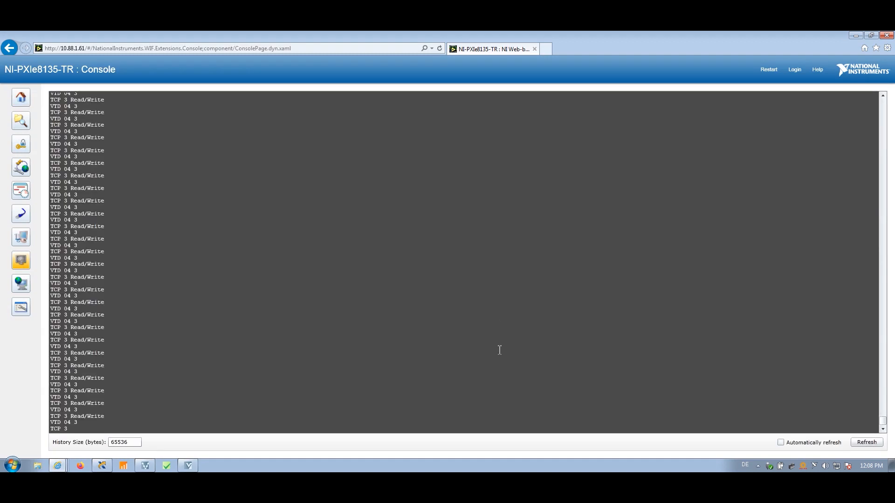
{"action": "mouse_move", "coordinate": [853, 427]}
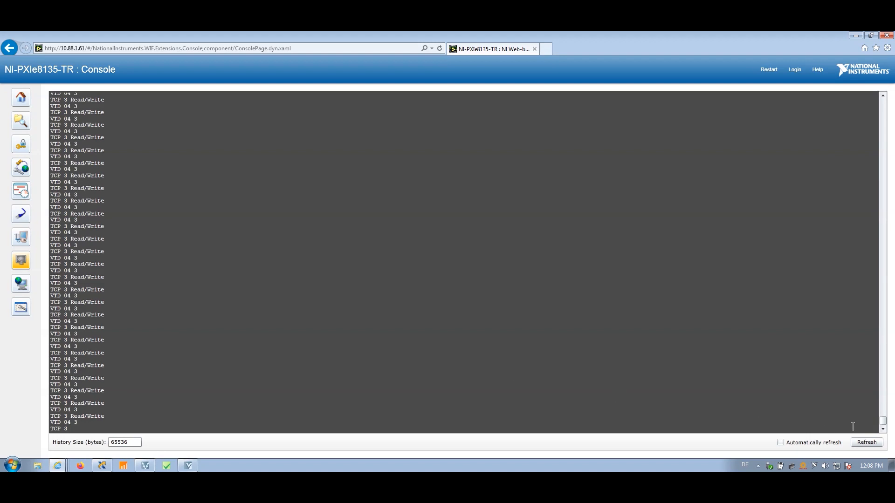
{"action": "left_click", "coordinate": [781, 442]}
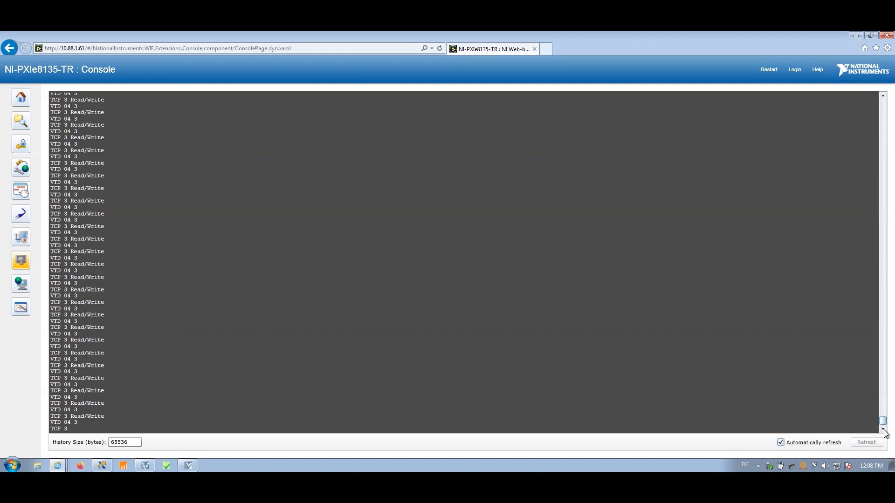